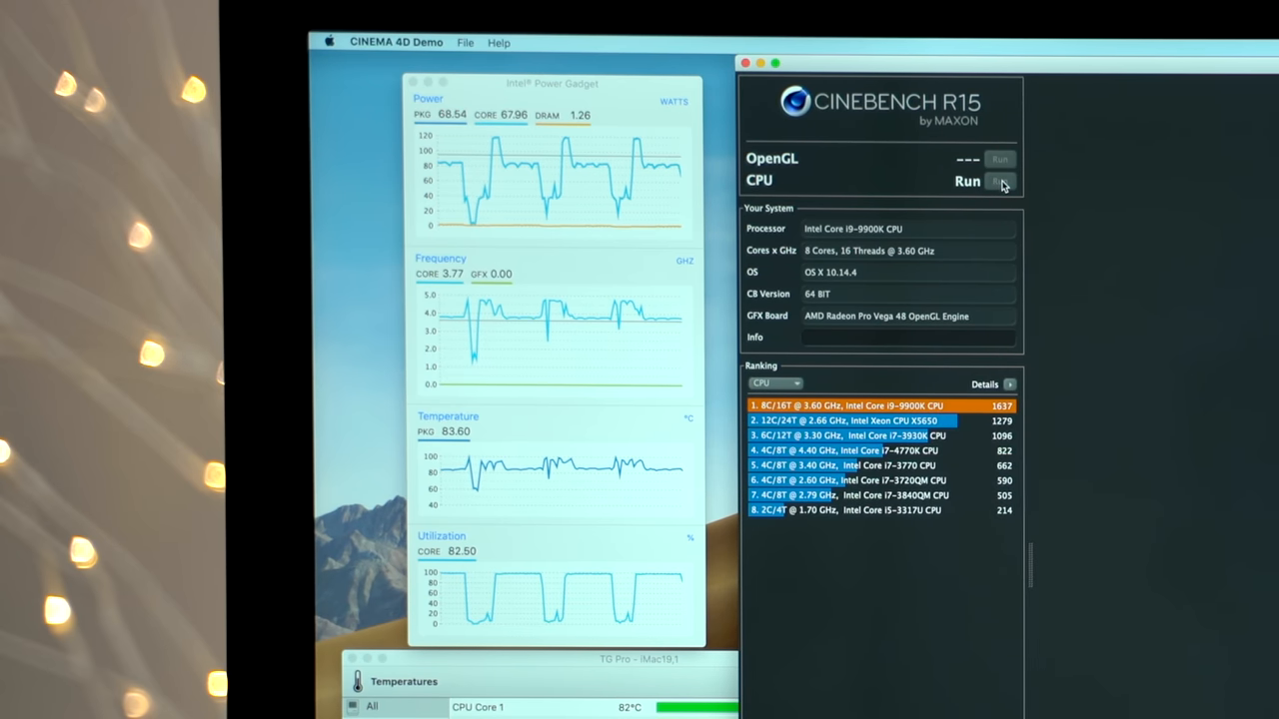
Finish the Cinebench R15 CPU benchmark, reading its 1642 cb score atop the ranking list
left_click(999, 180)
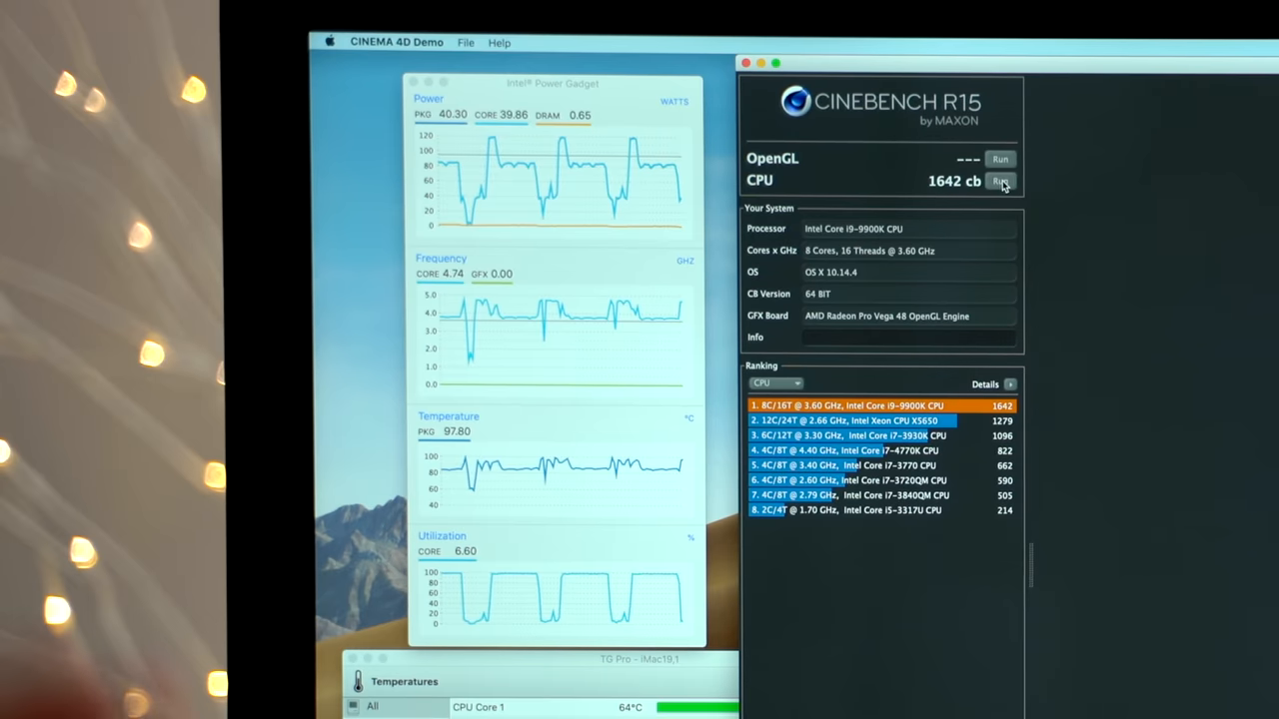